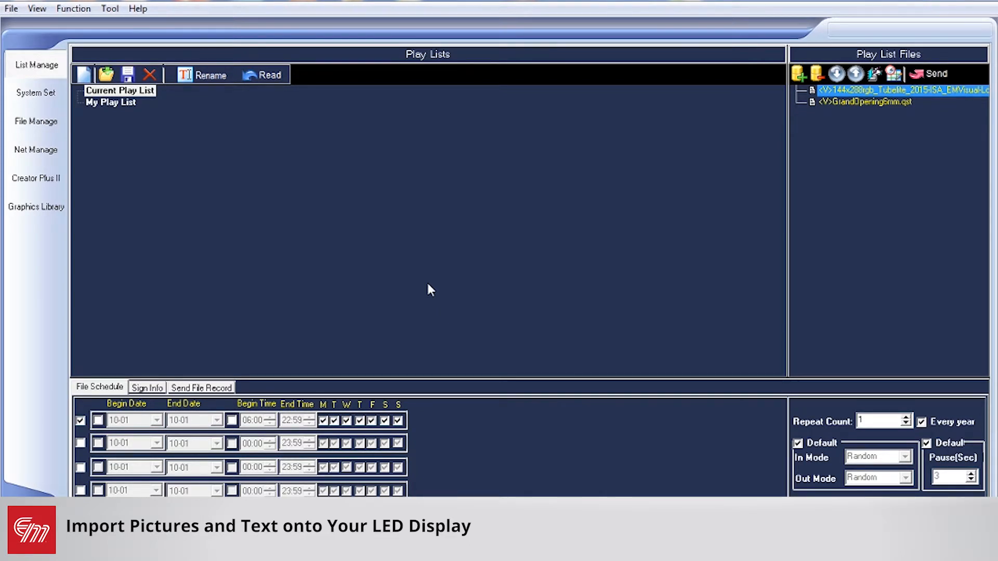
Open the sign's communication settings from the program options, then close them.
left_click(11, 8)
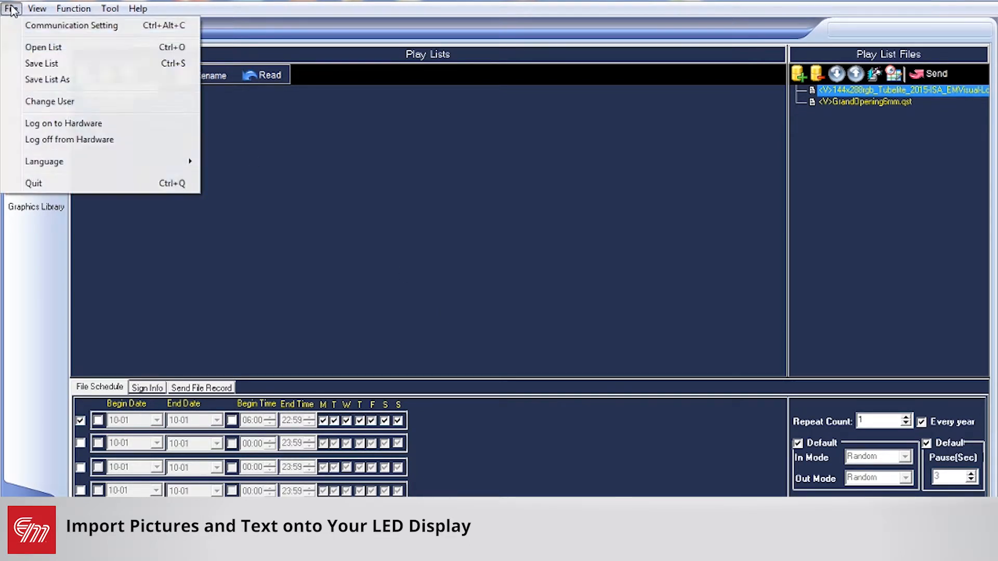
left_click(71, 25)
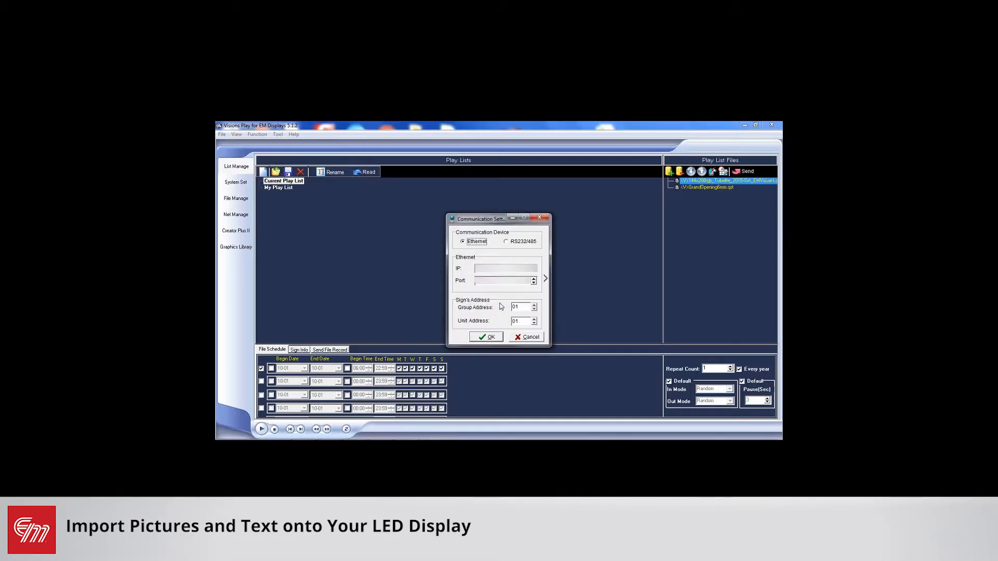
left_click(485, 337)
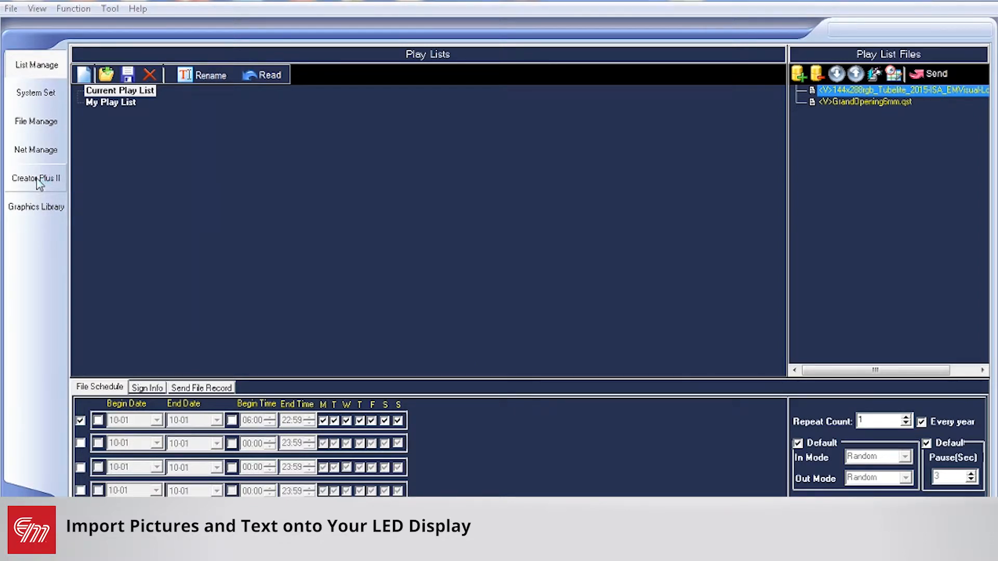
Switch to the Creator Plus II editor and start inserting a background image.
left_click(36, 179)
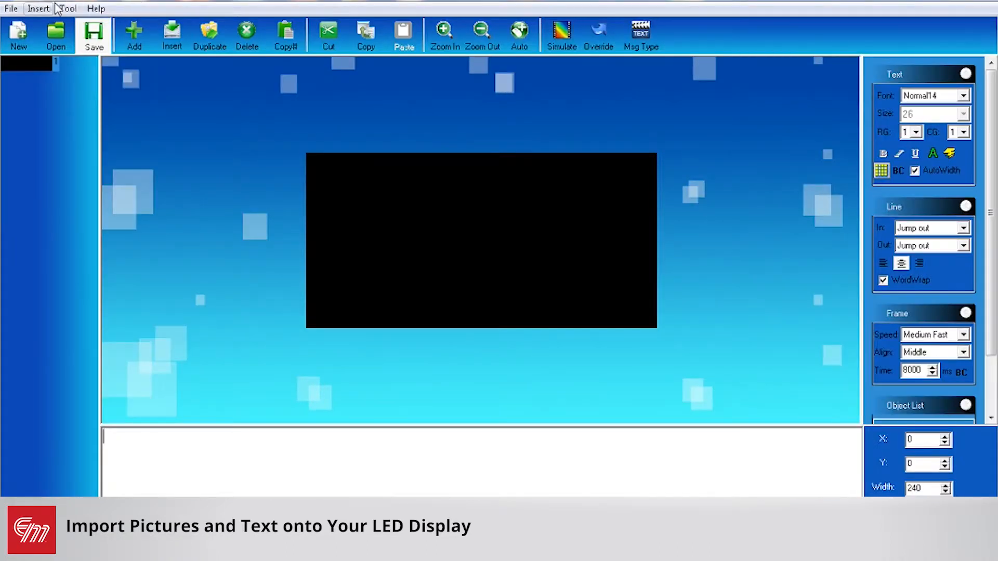
left_click(37, 8)
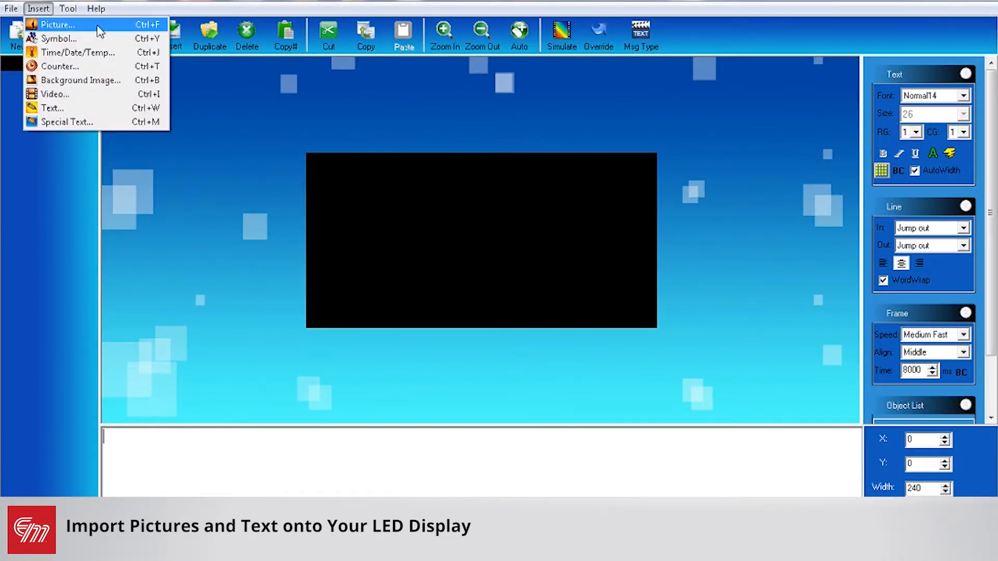
mouse_move(92, 81)
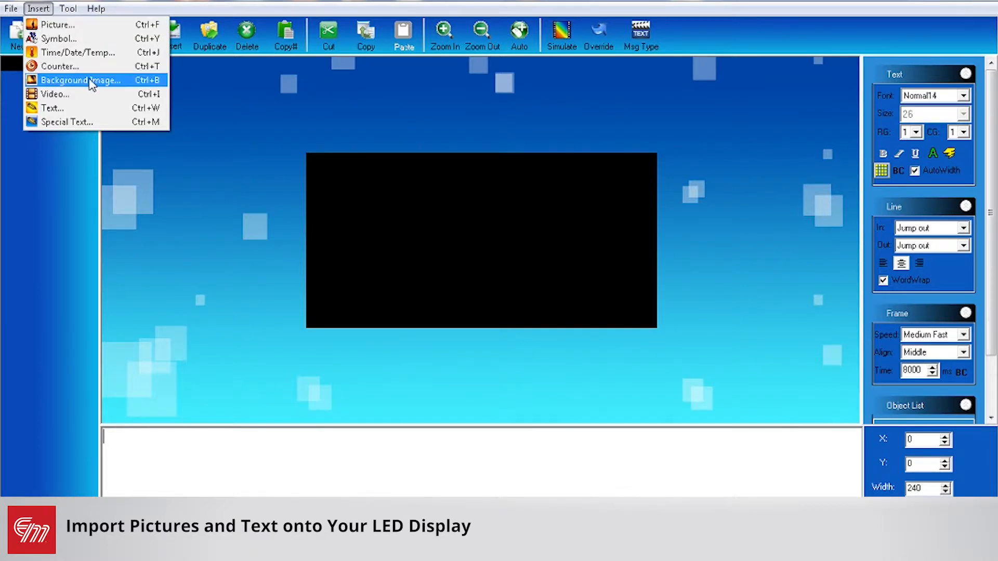
mouse_move(115, 88)
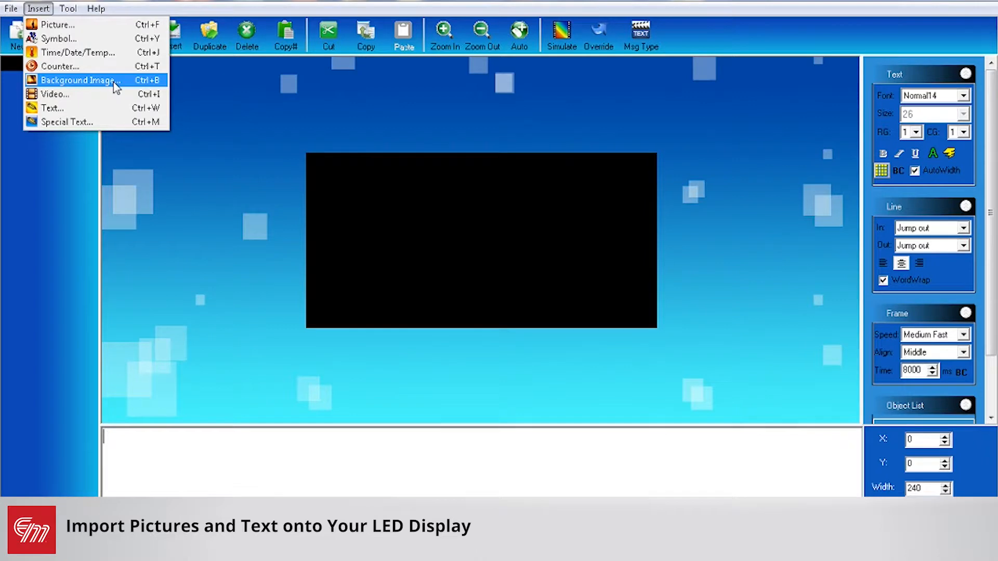
mouse_move(83, 25)
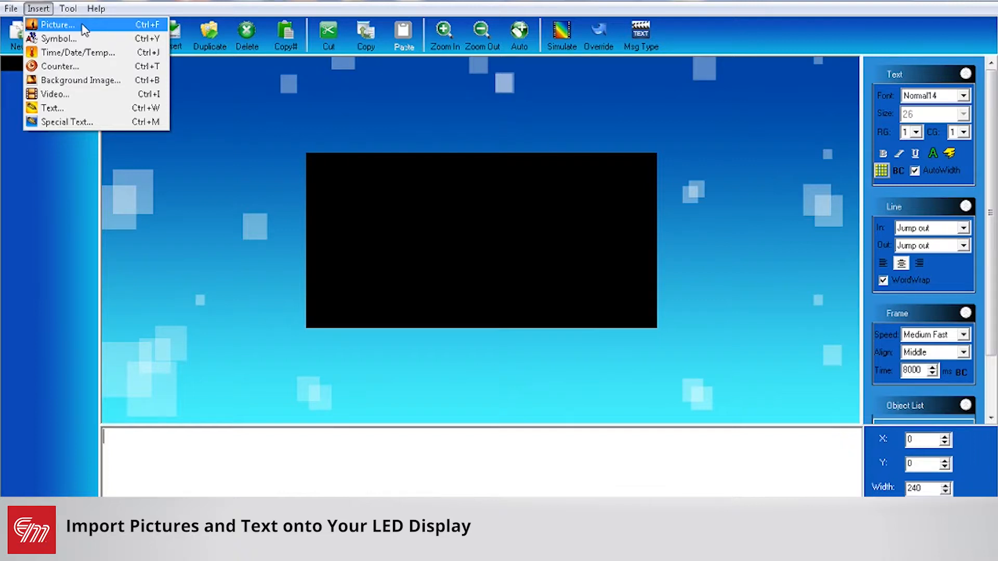
mouse_move(94, 80)
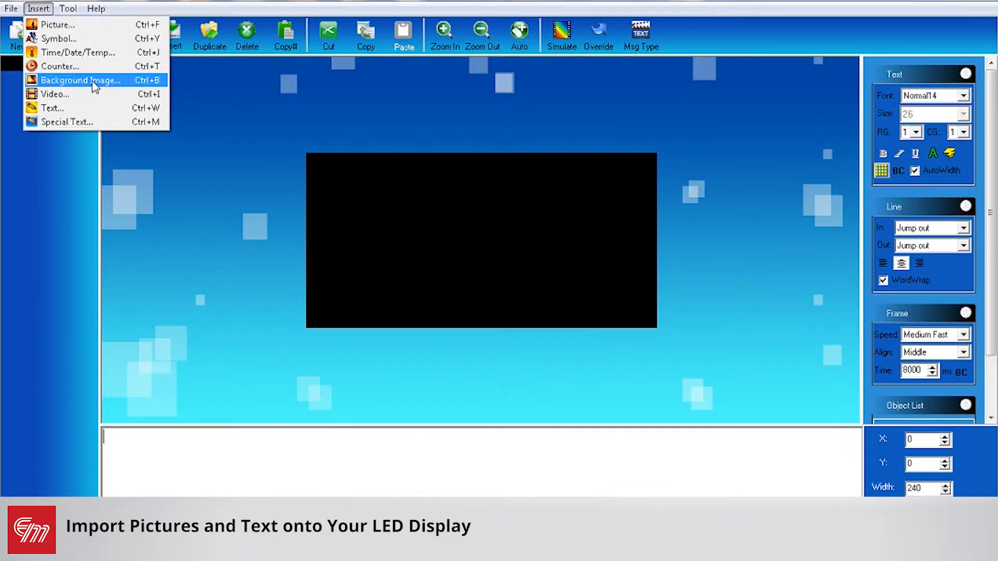
left_click(82, 81)
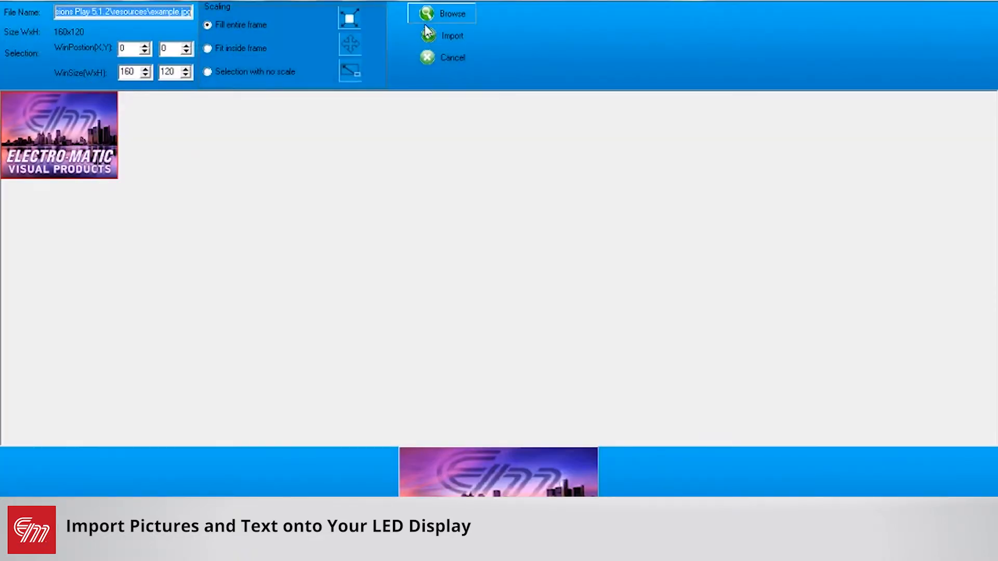
Browse for and load the waving American flag JPEG from the Desktop.
left_click(441, 13)
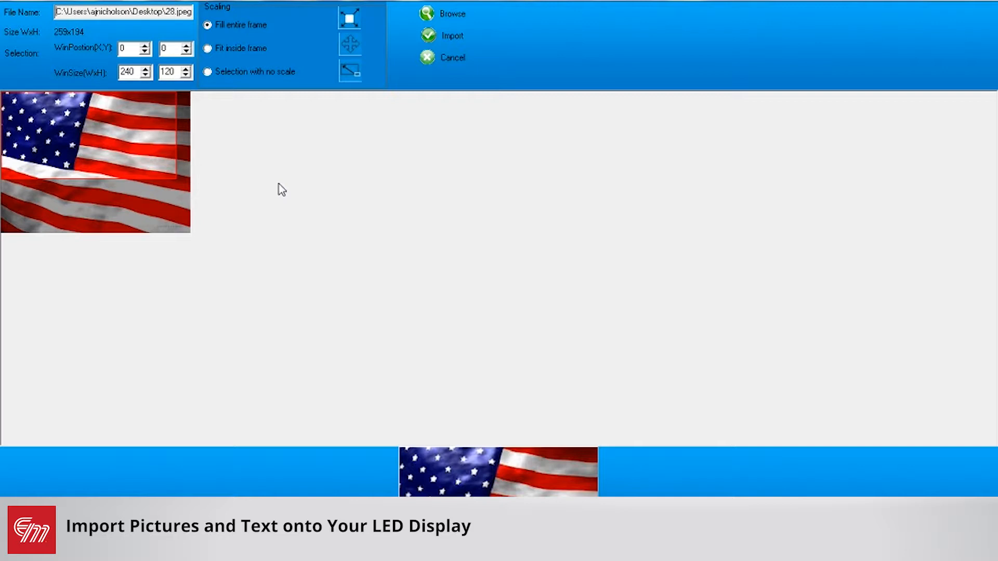
mouse_move(155, 114)
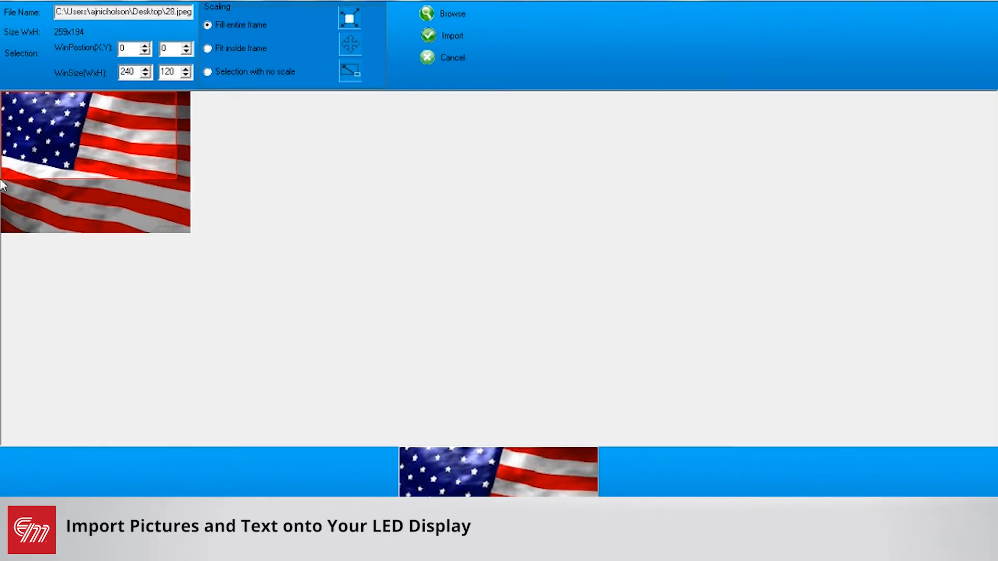
mouse_move(159, 137)
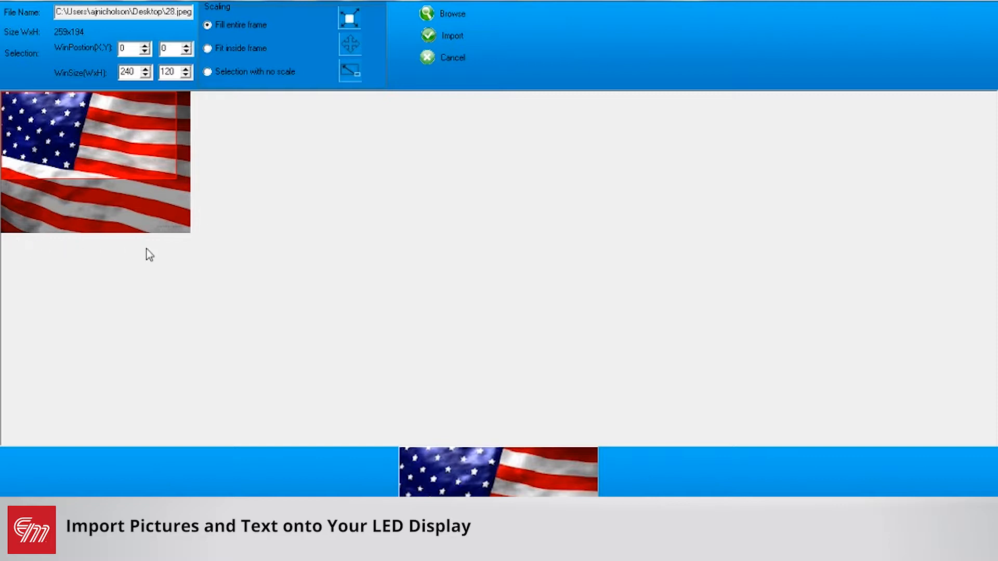
mouse_move(66, 243)
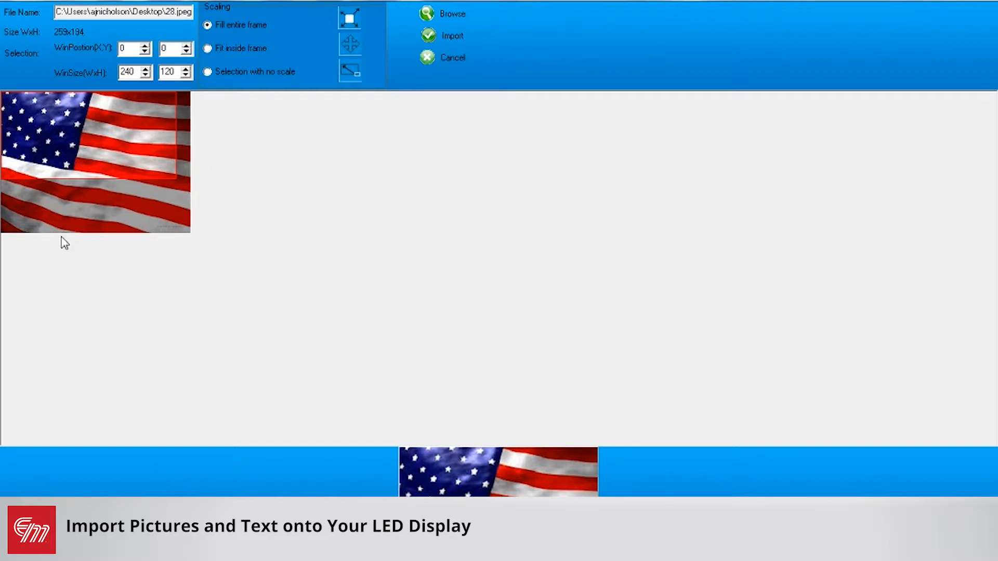
mouse_move(461, 460)
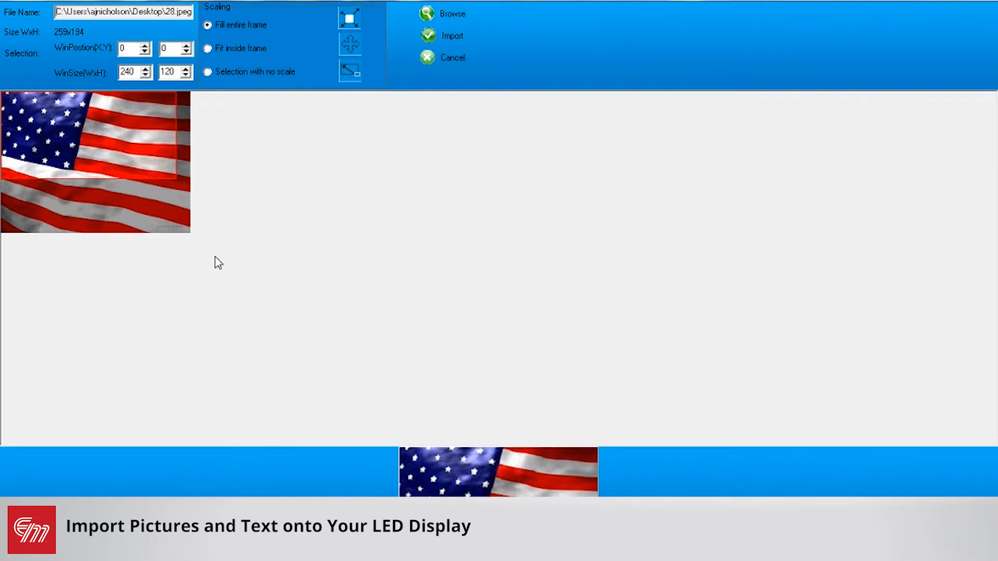
mouse_move(133, 177)
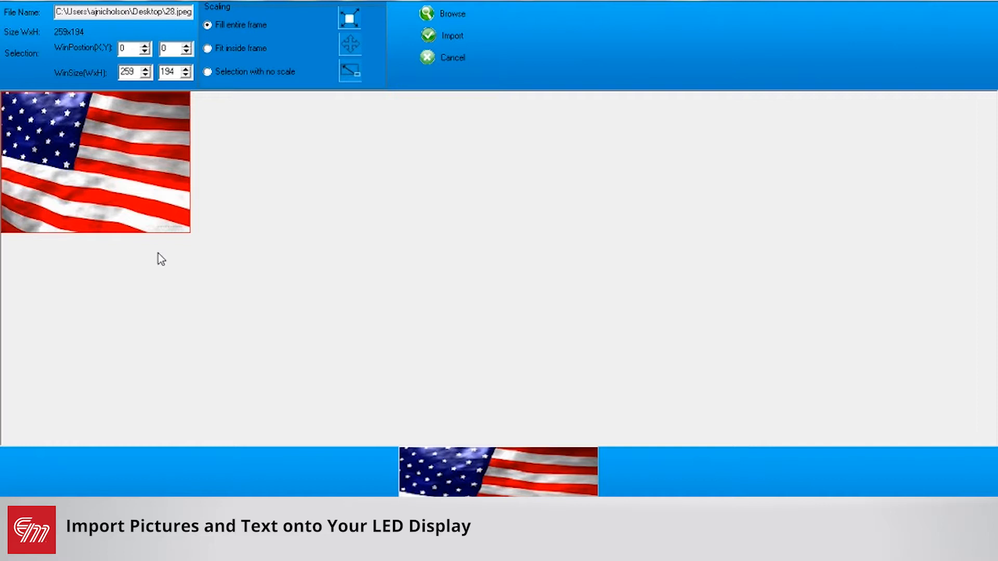
mouse_move(457, 485)
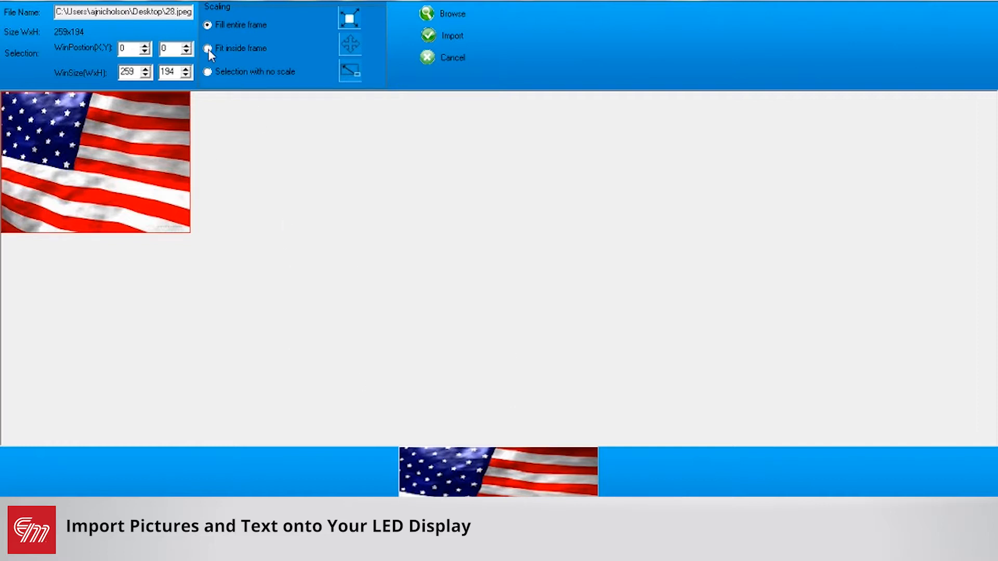
Preview Fit inside frame, then import the flag with Fill entire frame scaling.
left_click(208, 48)
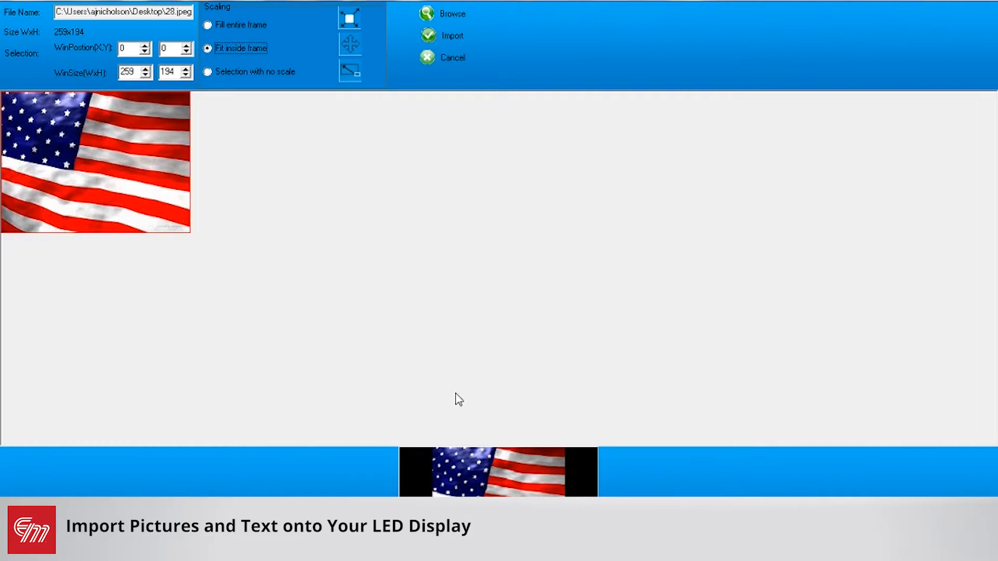
mouse_move(43, 137)
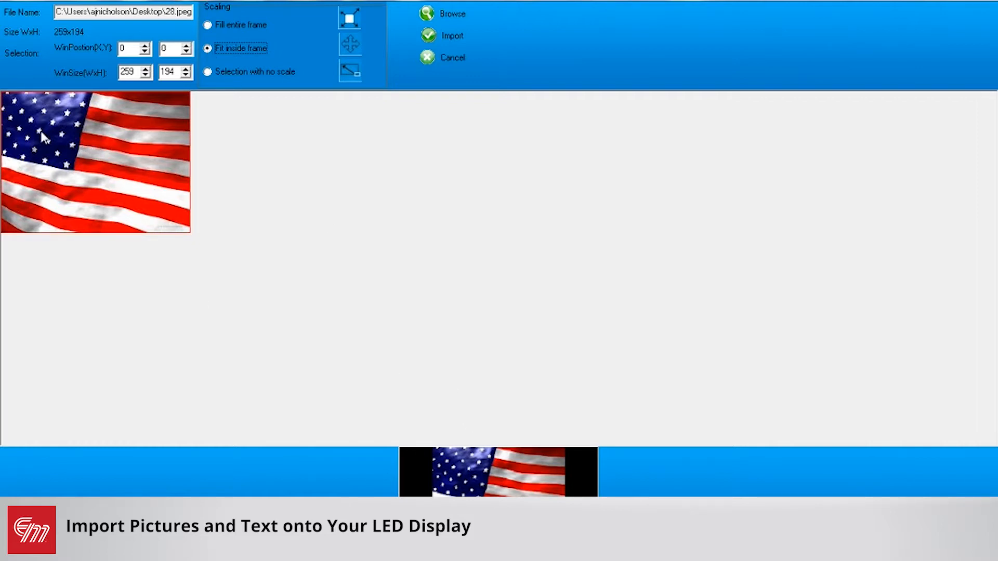
mouse_move(140, 234)
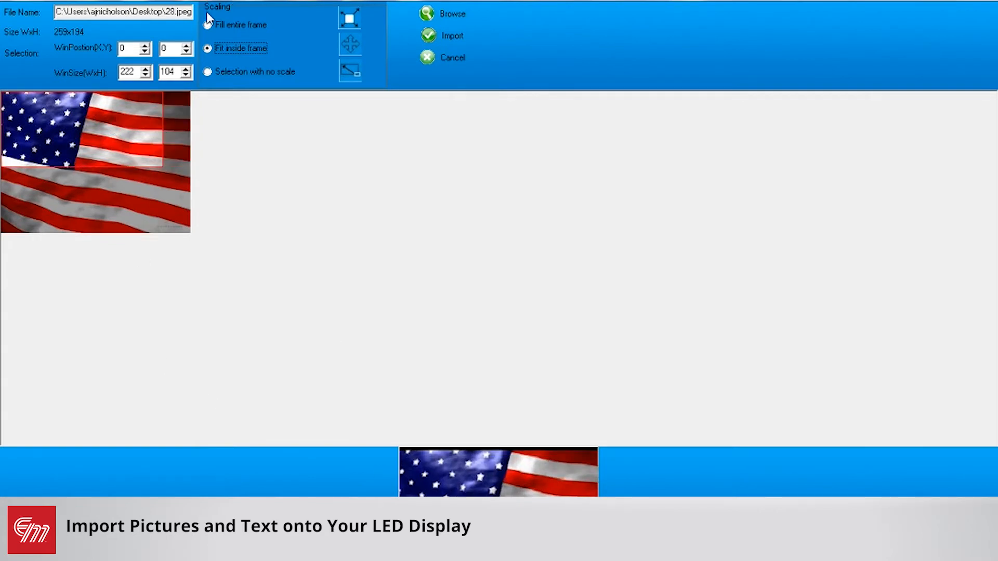
left_click(207, 25)
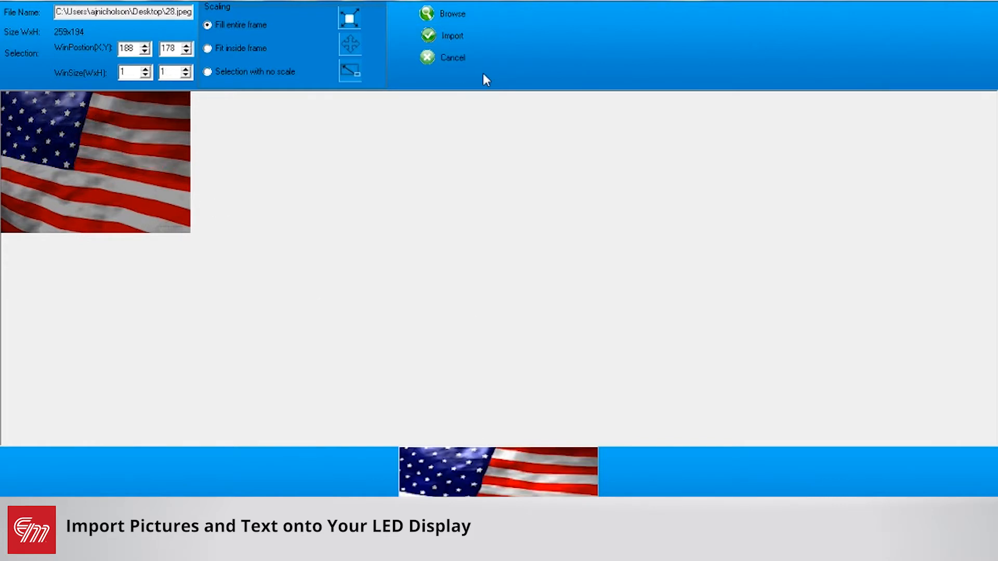
left_click(452, 36)
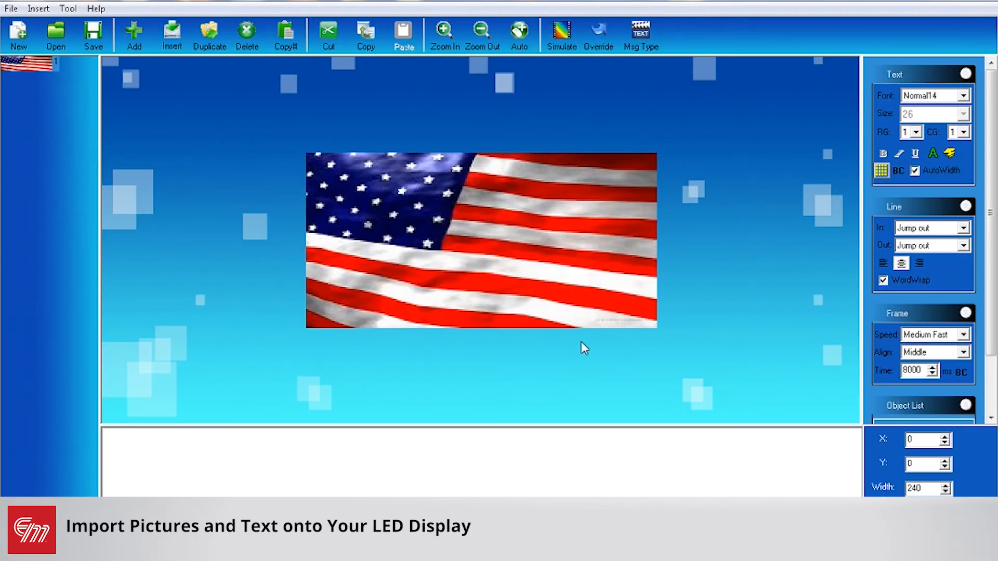